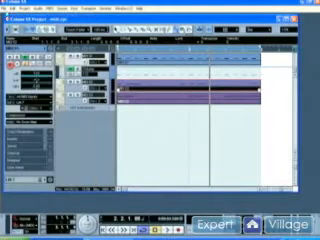
Open the File menu in Cubase SX to reach Preferences.
click(10, 17)
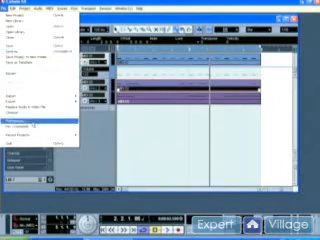